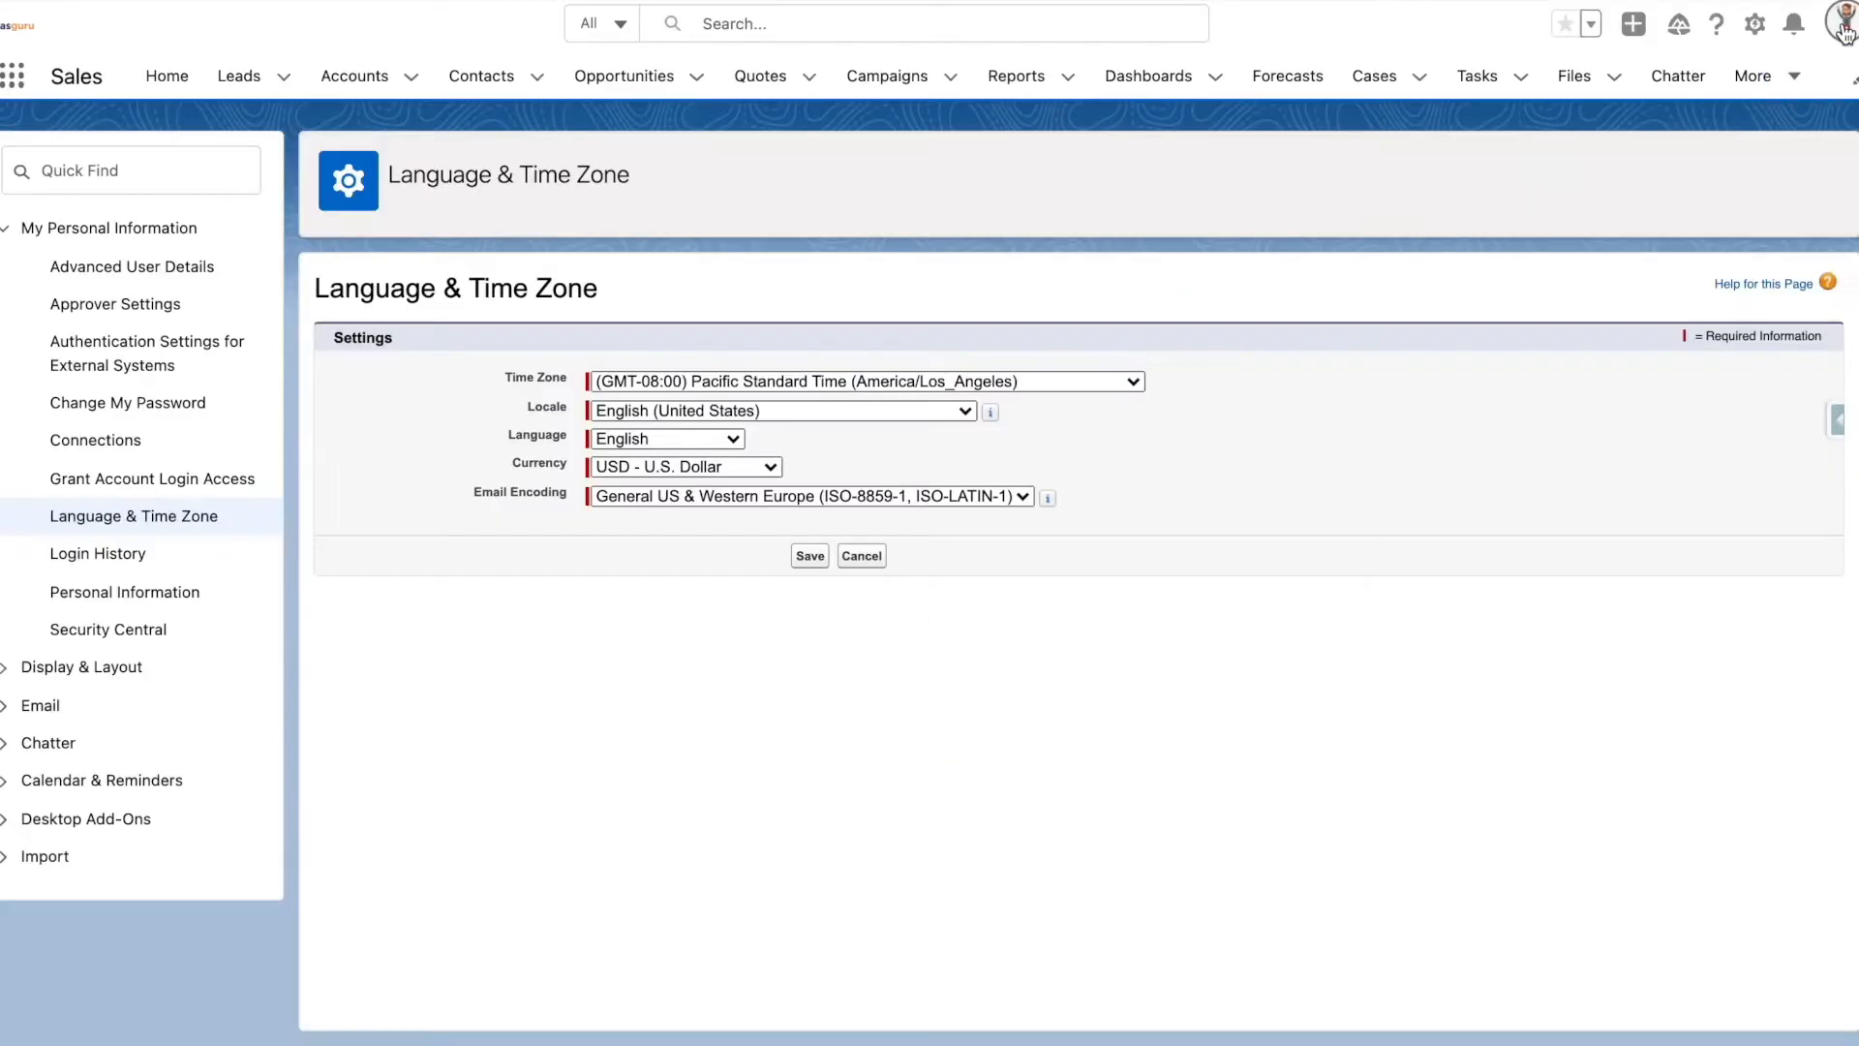
mouse_move(1440, 204)
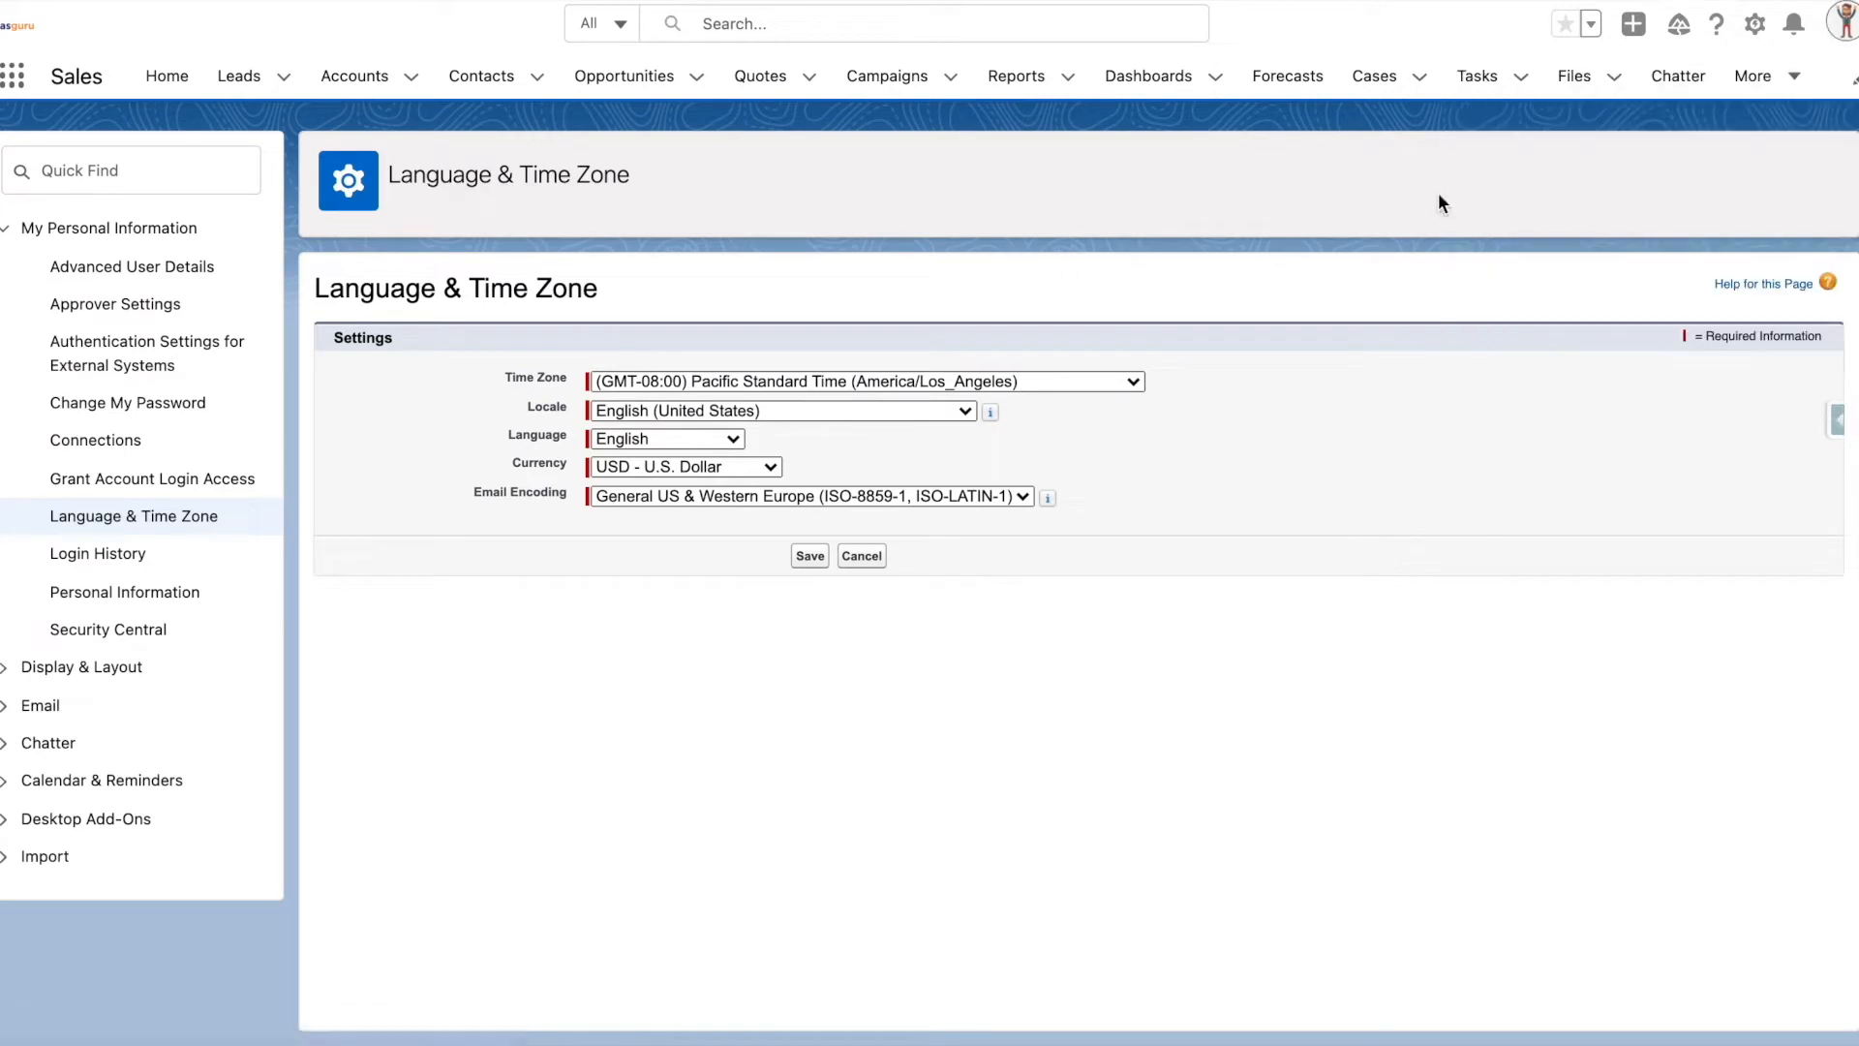
mouse_move(133, 515)
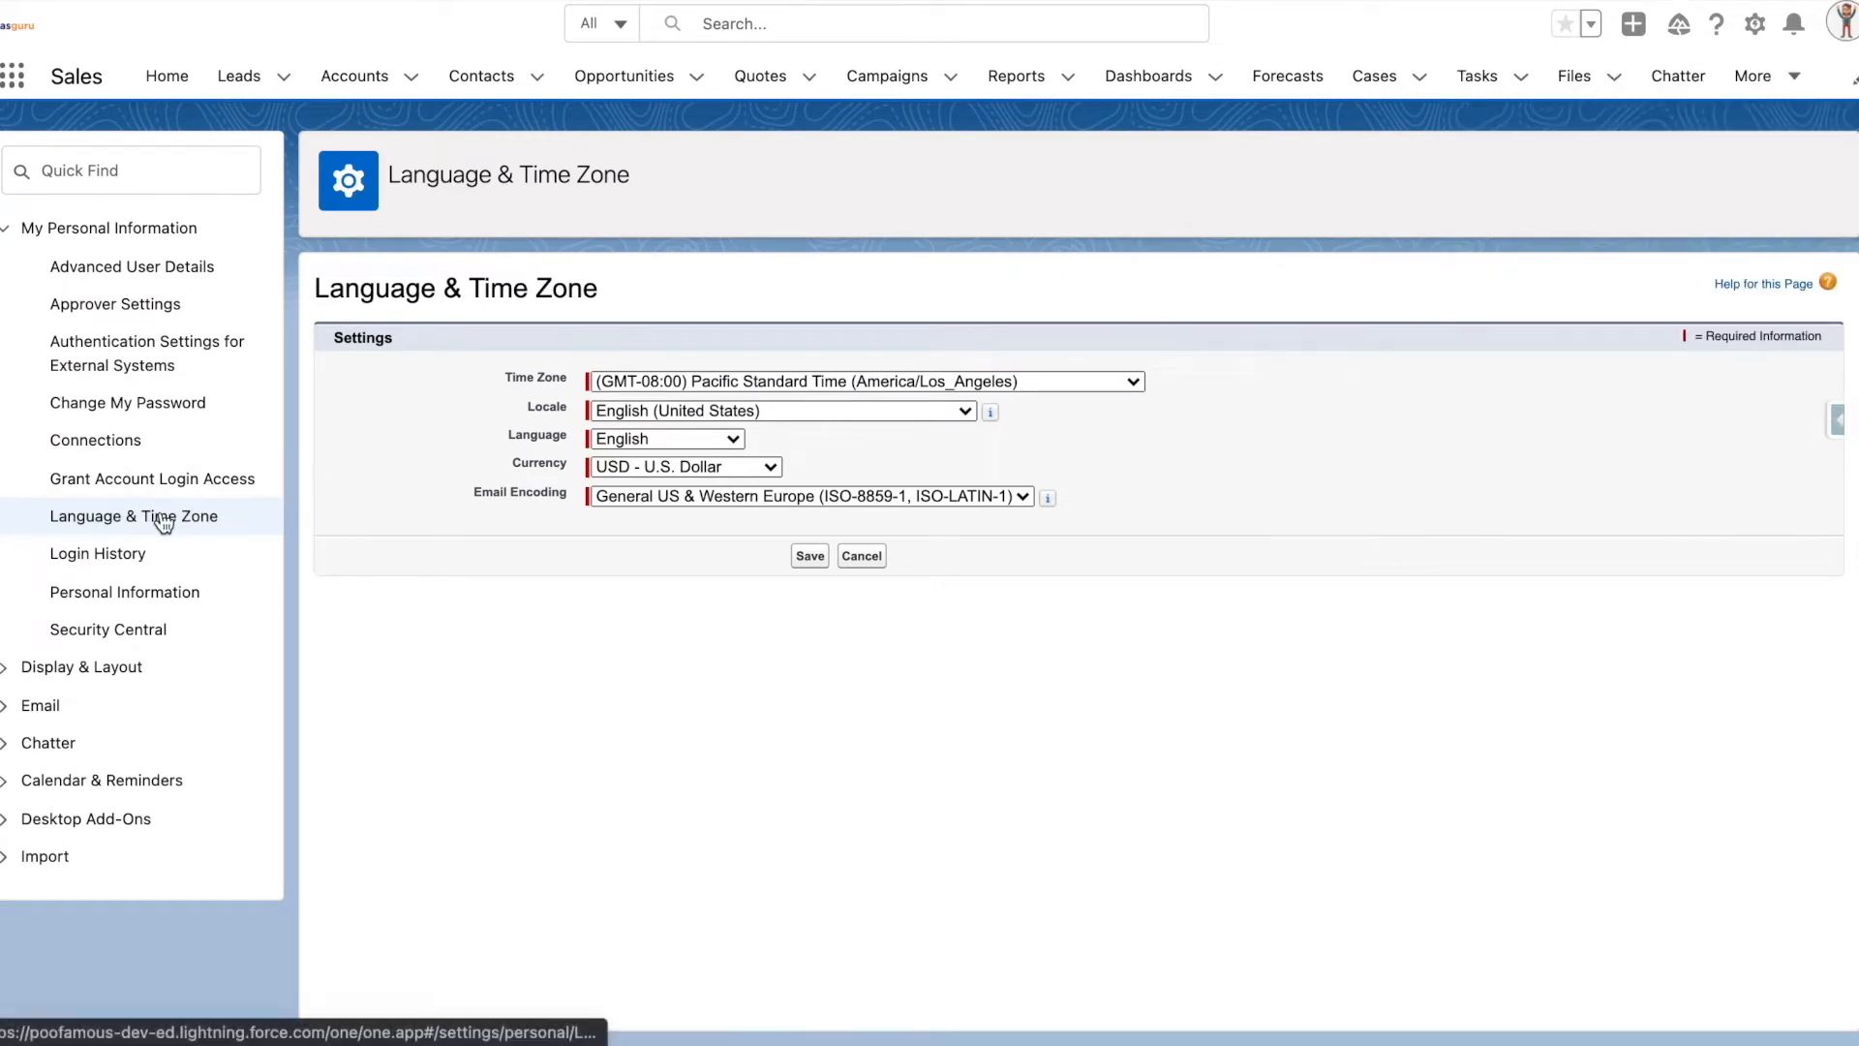
mouse_move(517, 472)
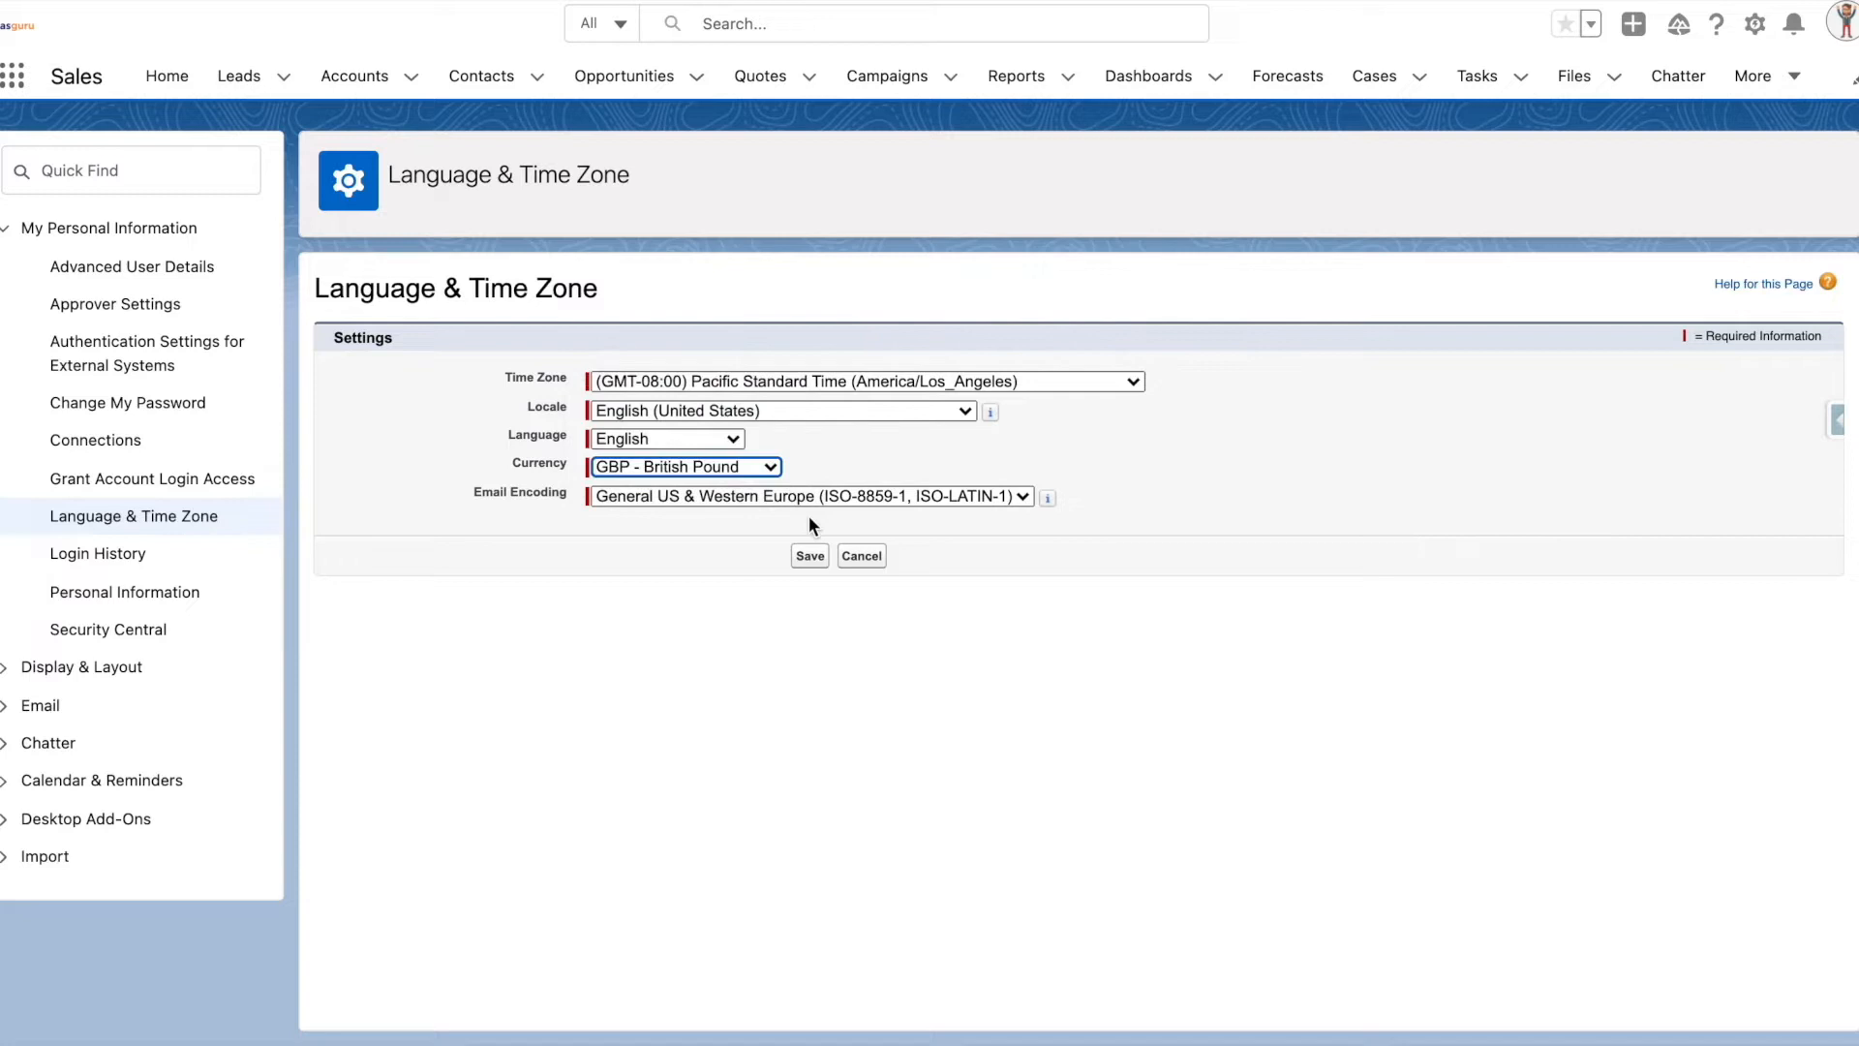
Step: Save the Language & Time Zone settings with currency GBP - British Pound
click(809, 556)
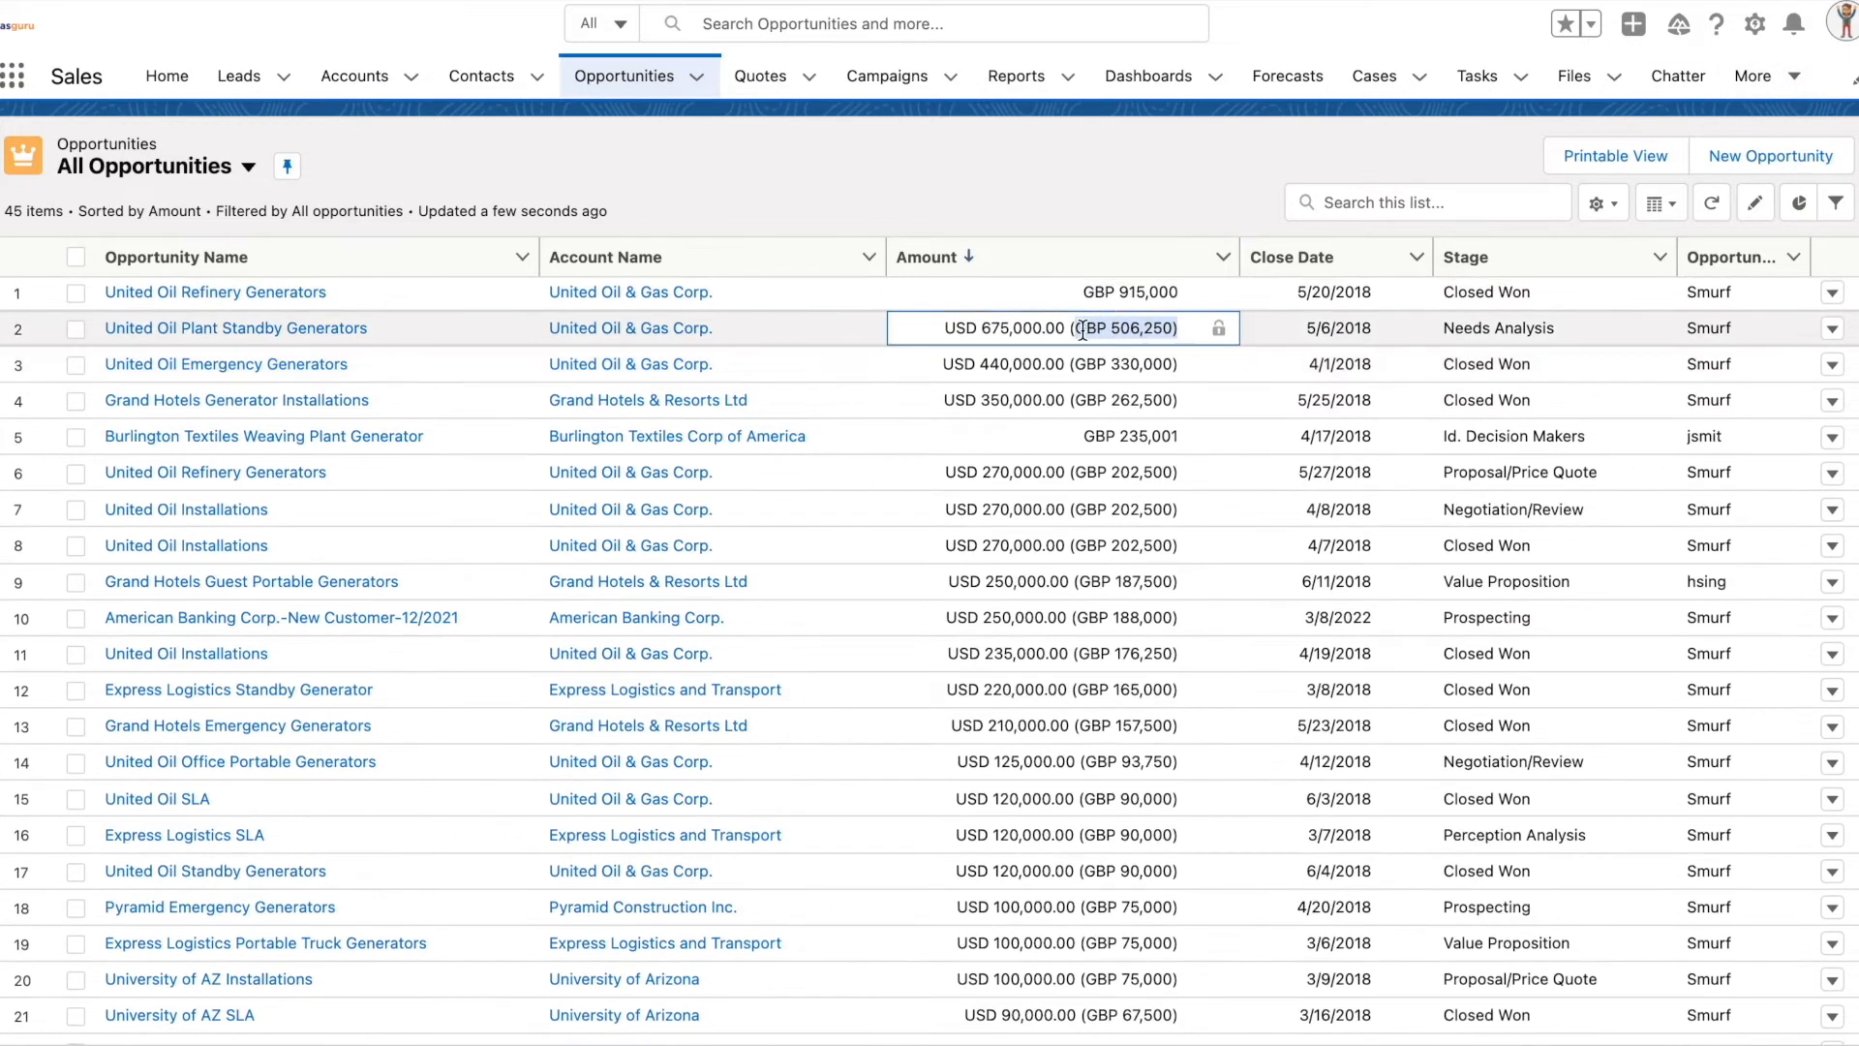
Step: From the Reports list, launch the New Opportunities Report showing GBP converted amounts
click(1012, 75)
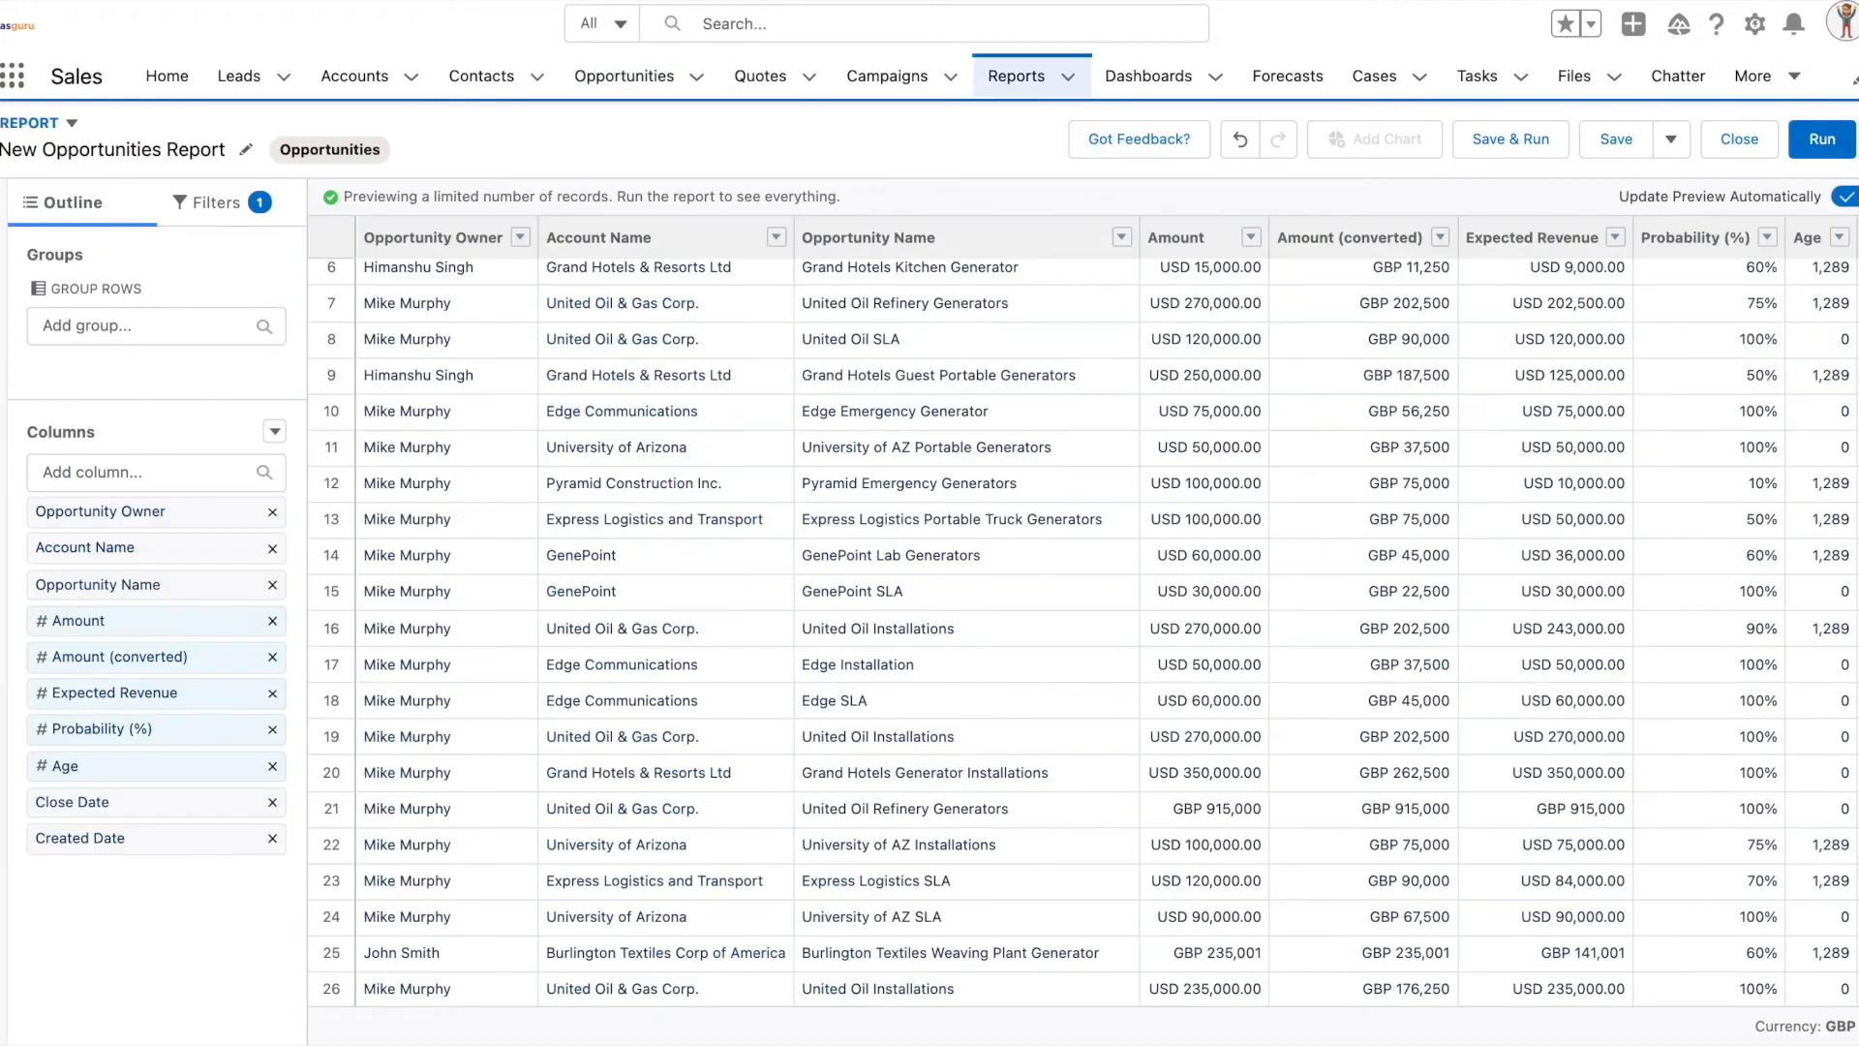
mouse_move(867, 170)
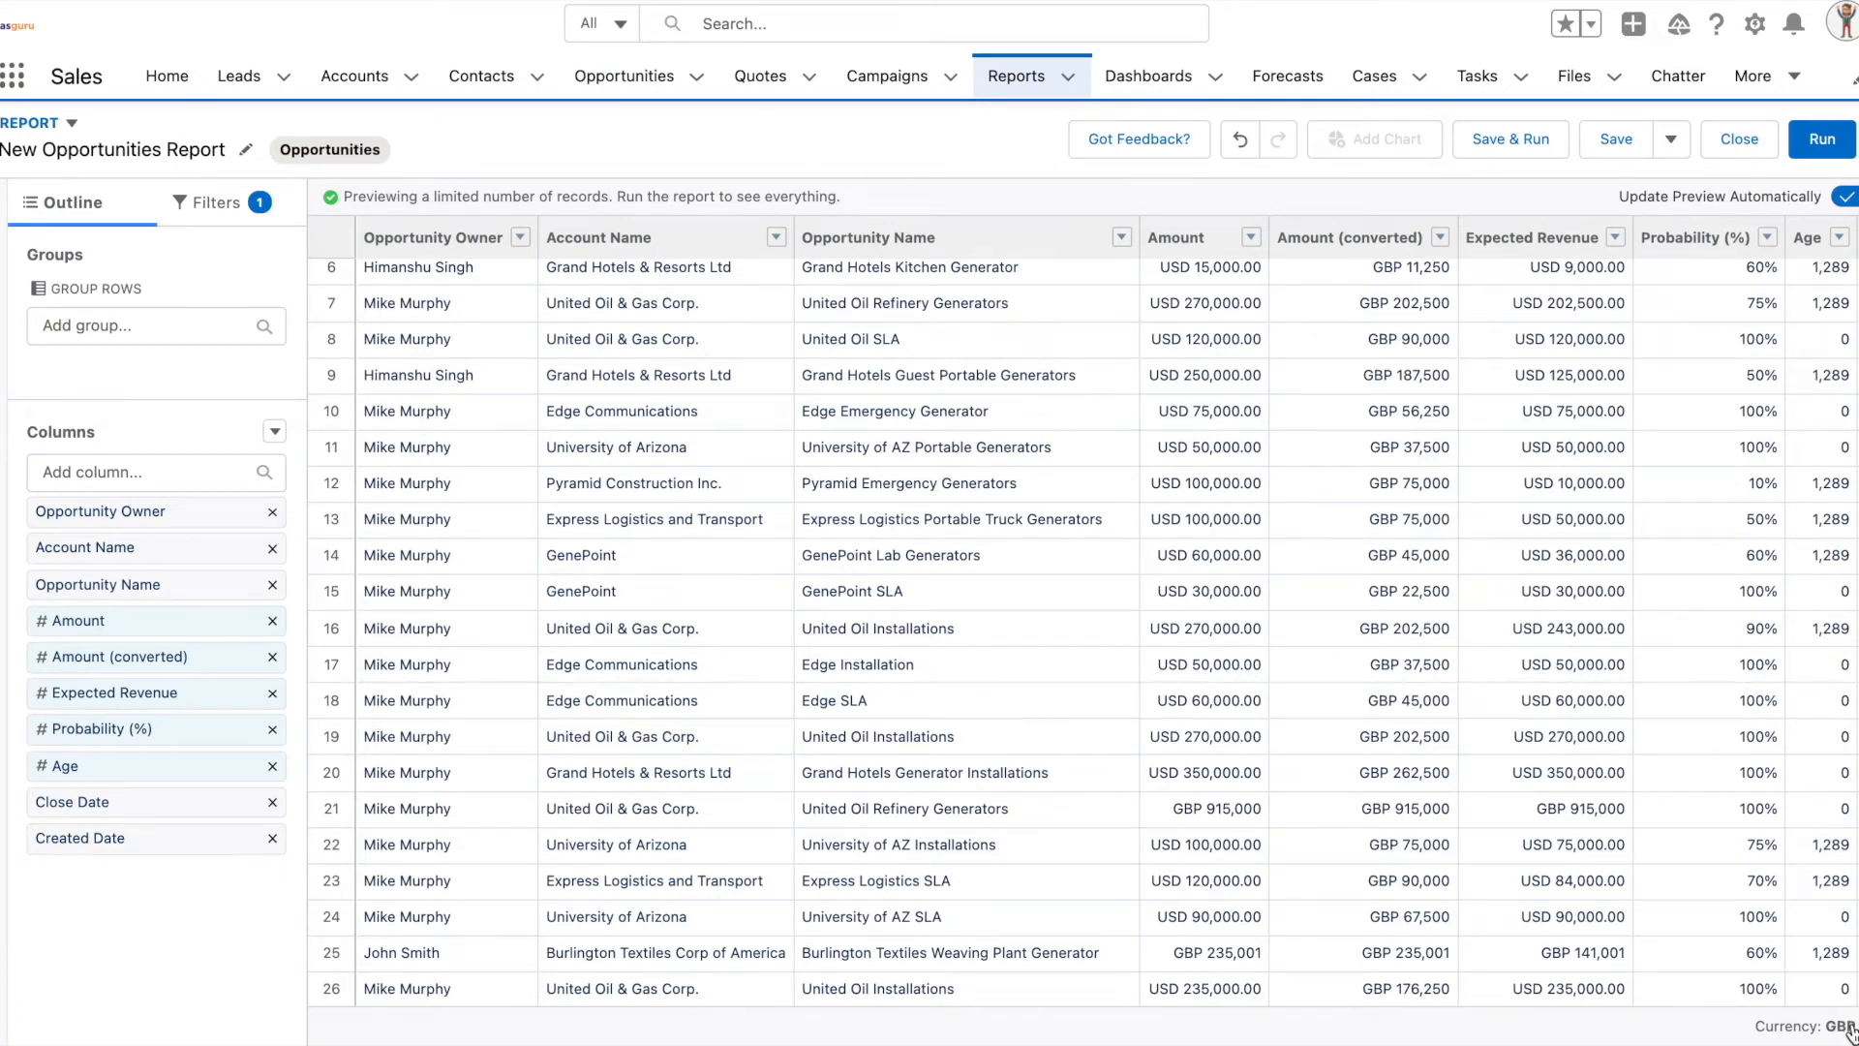
click(1812, 1026)
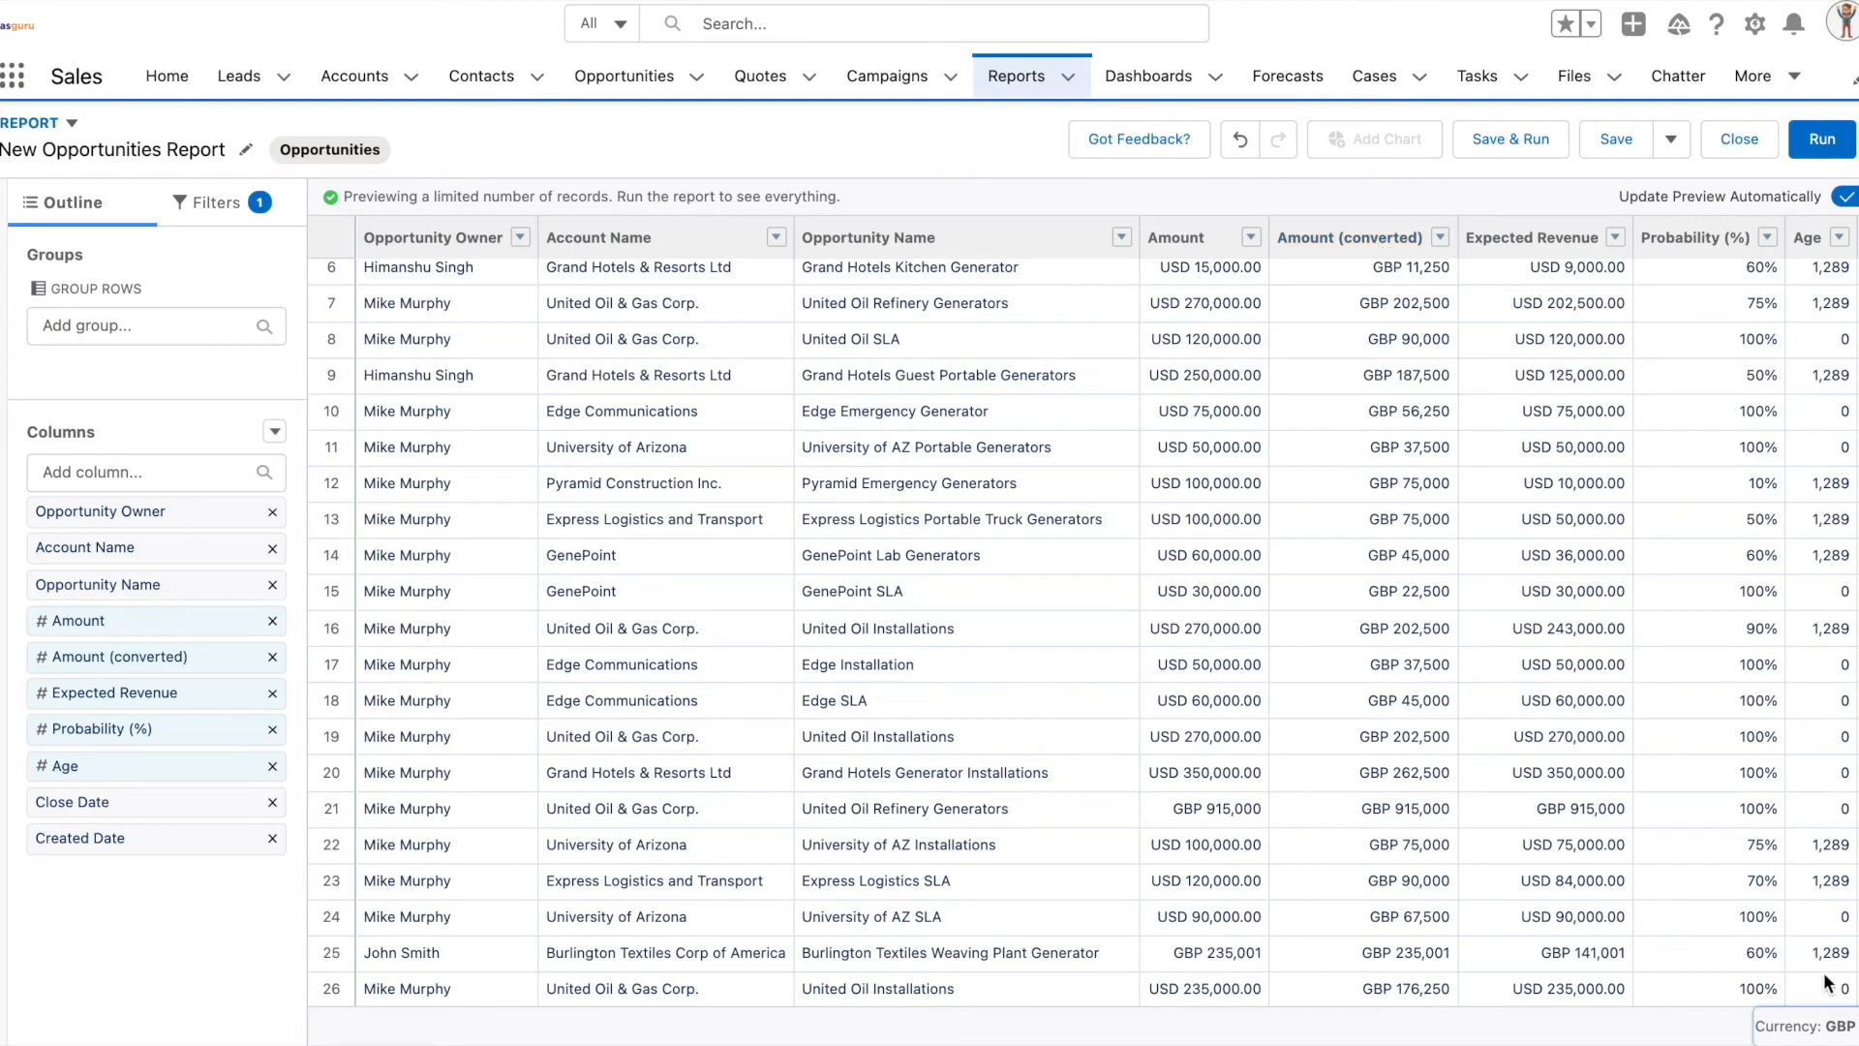
mouse_move(1489, 838)
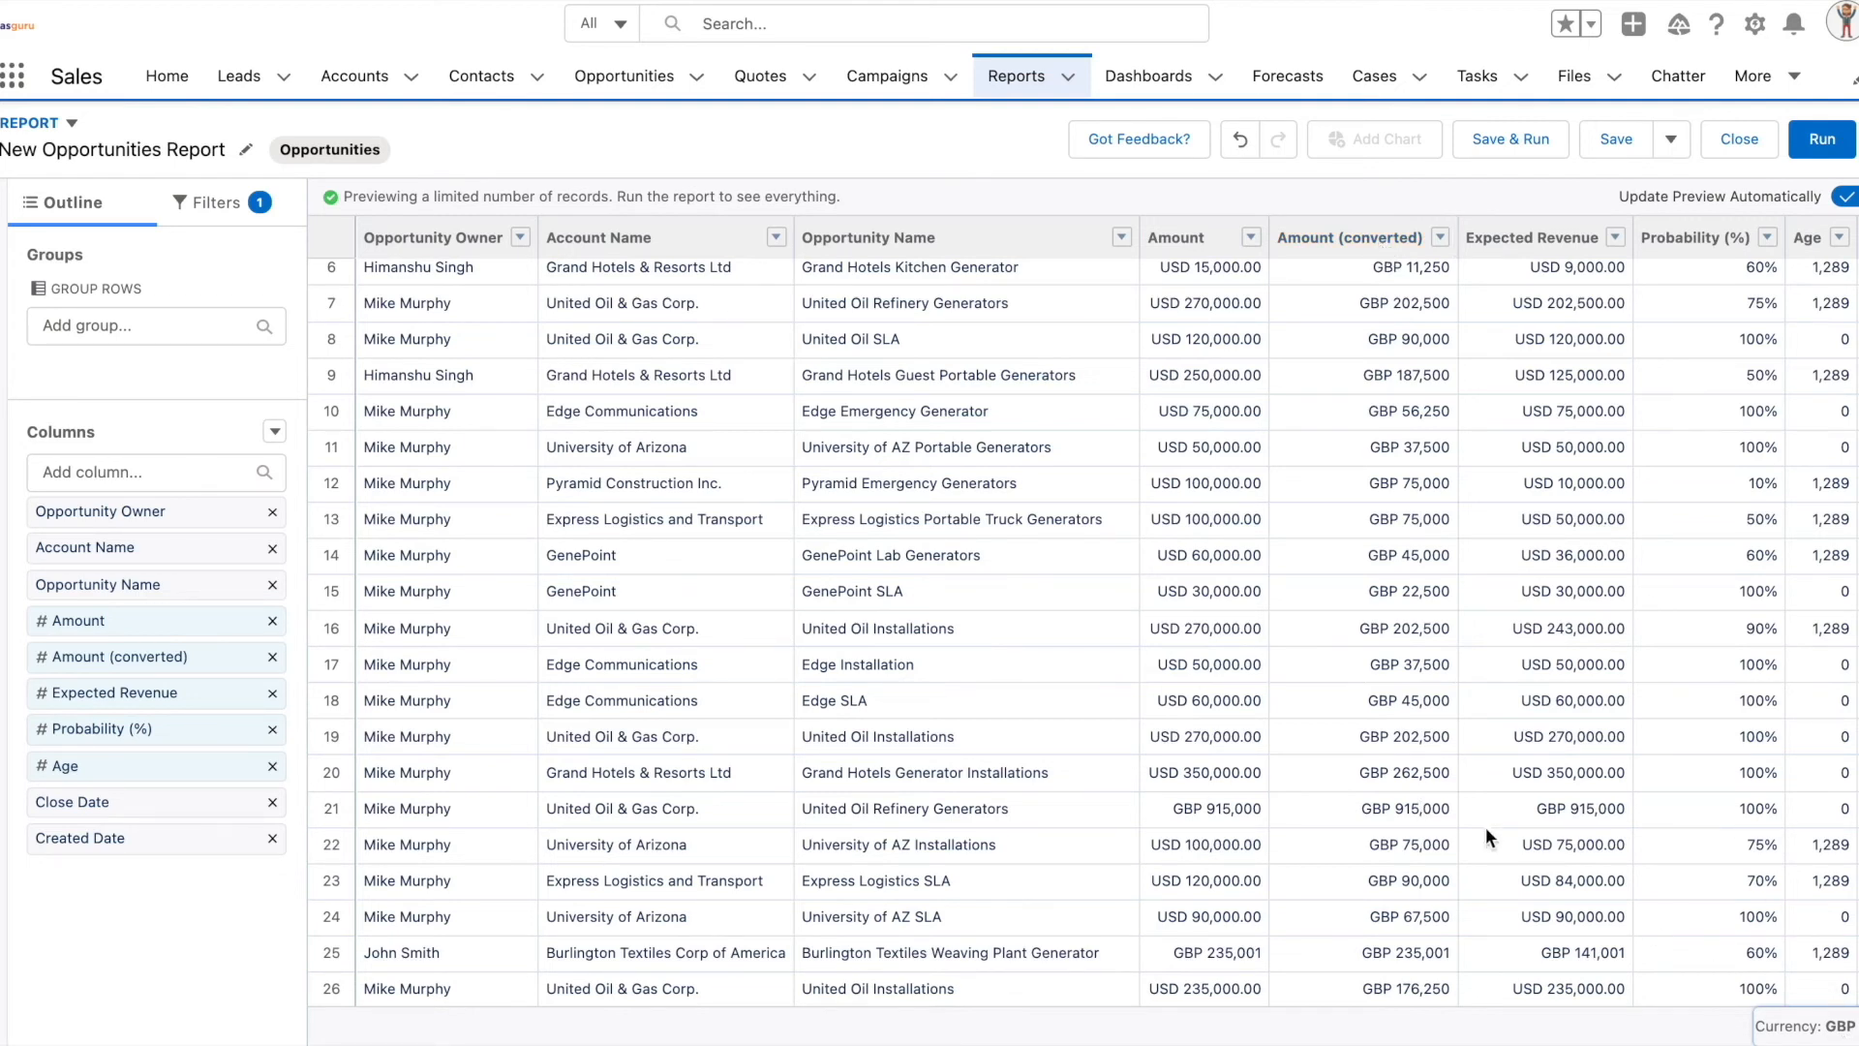